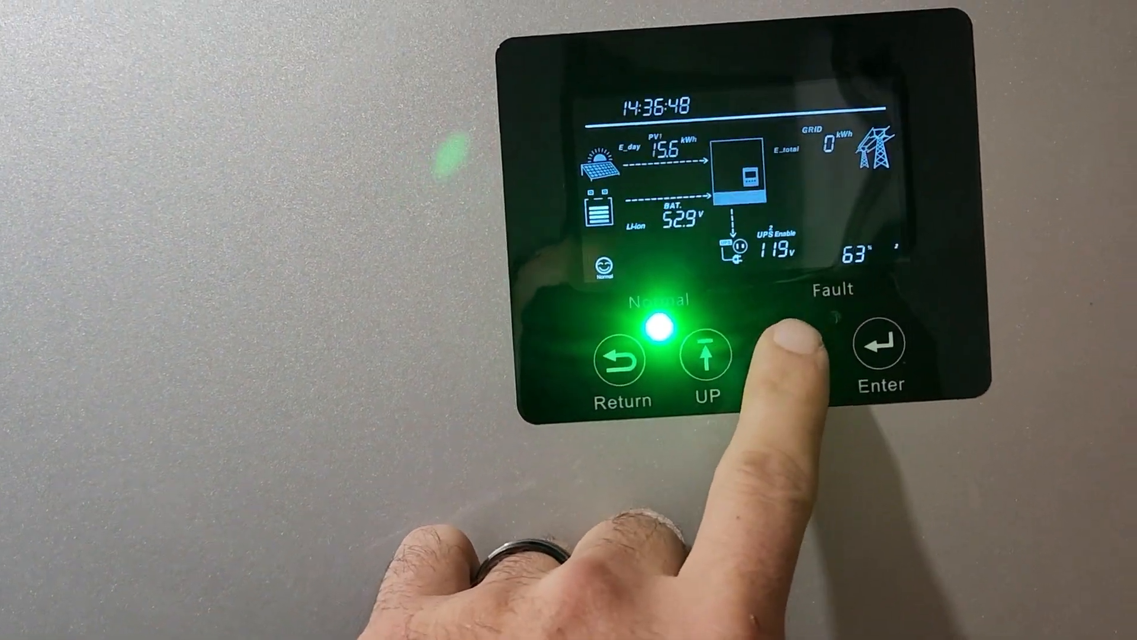
{"action": "left_click", "coordinate": [881, 355]}
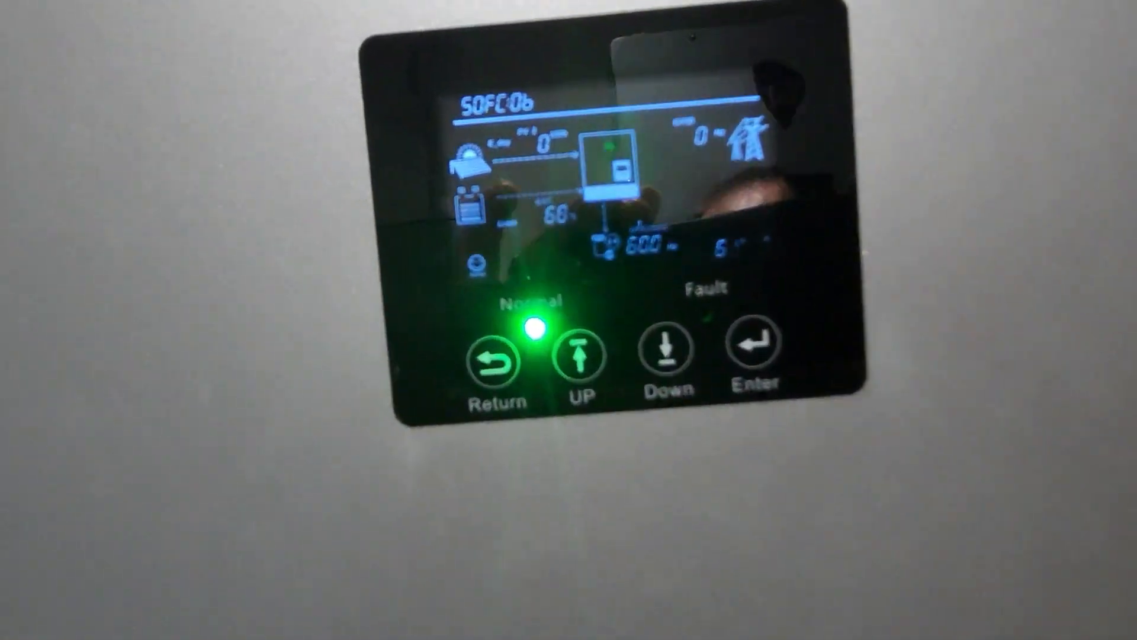